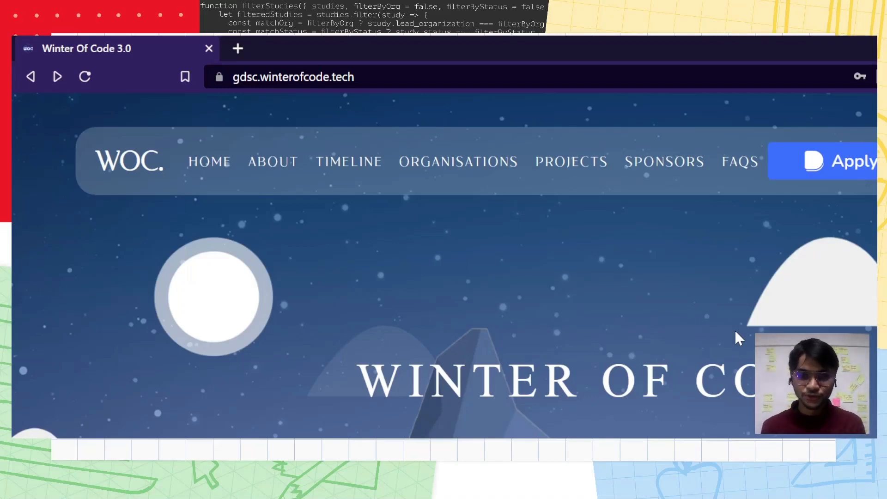
# - Scroll down past About WOC to the Timeline section showing the program dates
pyautogui.scroll(-3)
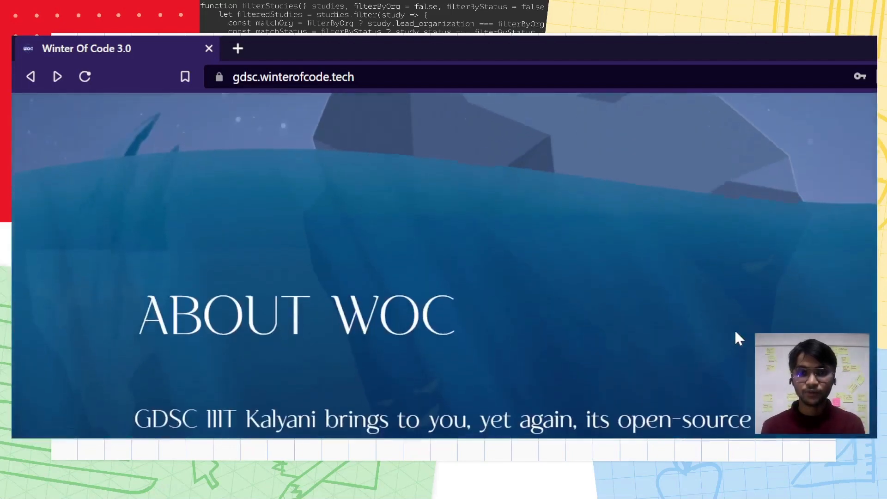
pyautogui.scroll(-3)
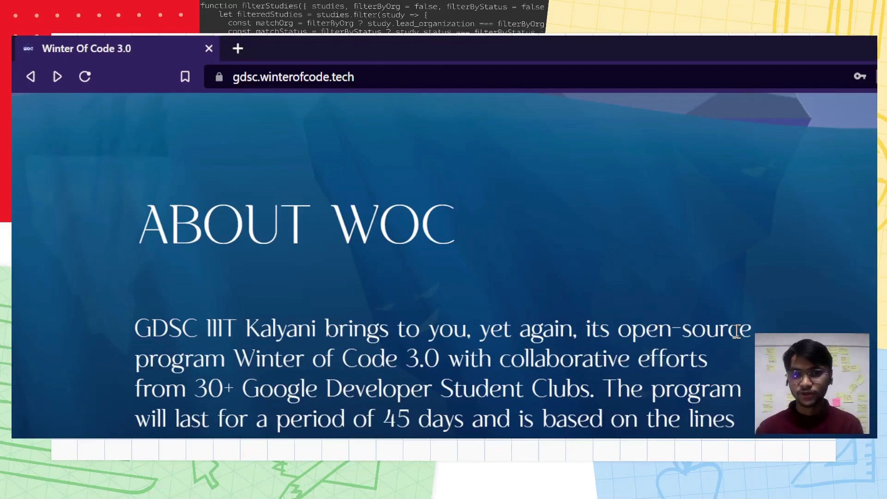
pyautogui.scroll(3)
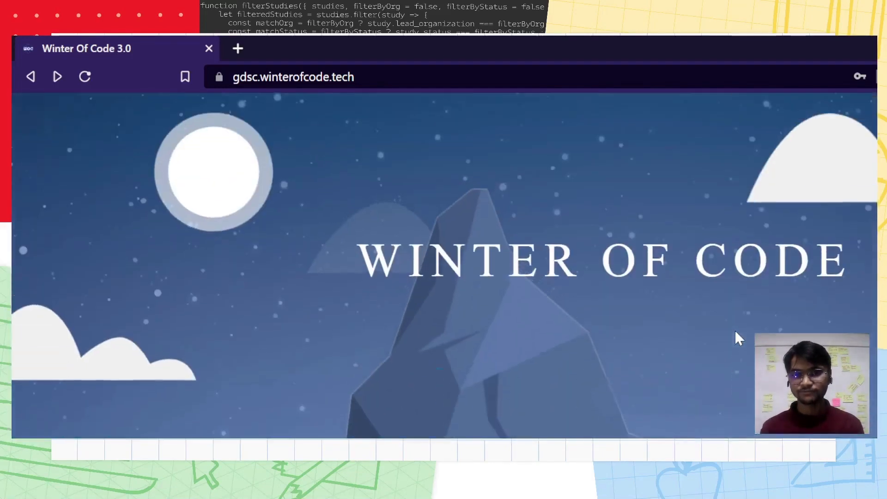
pyautogui.scroll(3)
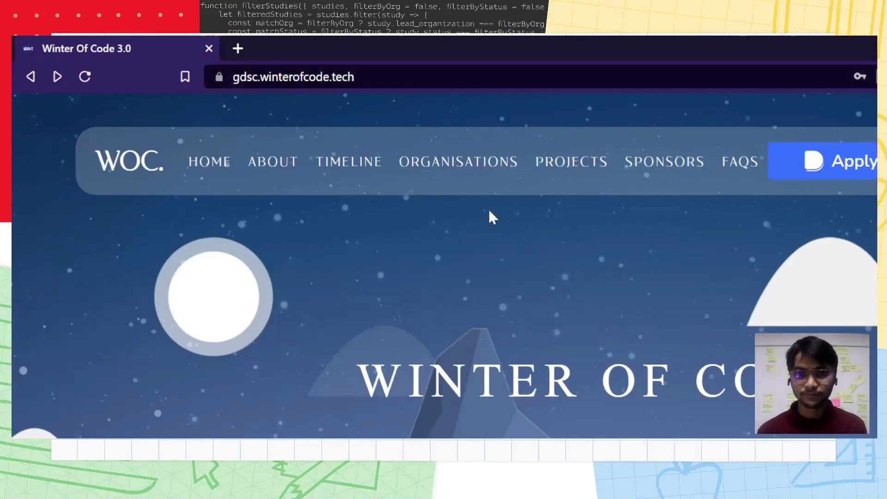
pyautogui.moveTo(255, 221)
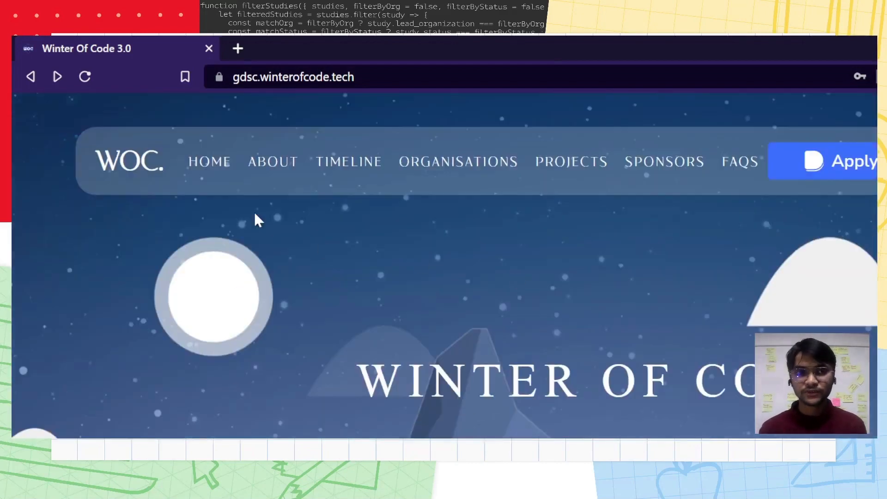
pyautogui.moveTo(543, 169)
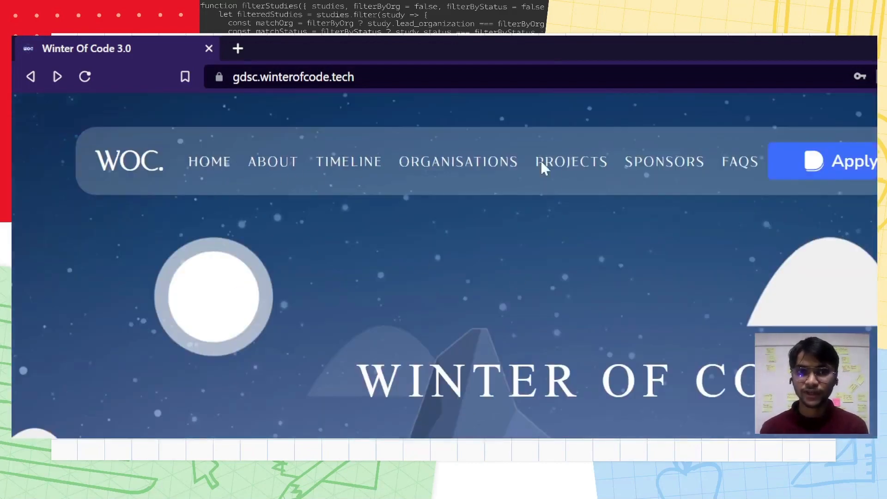
pyautogui.scroll(-3)
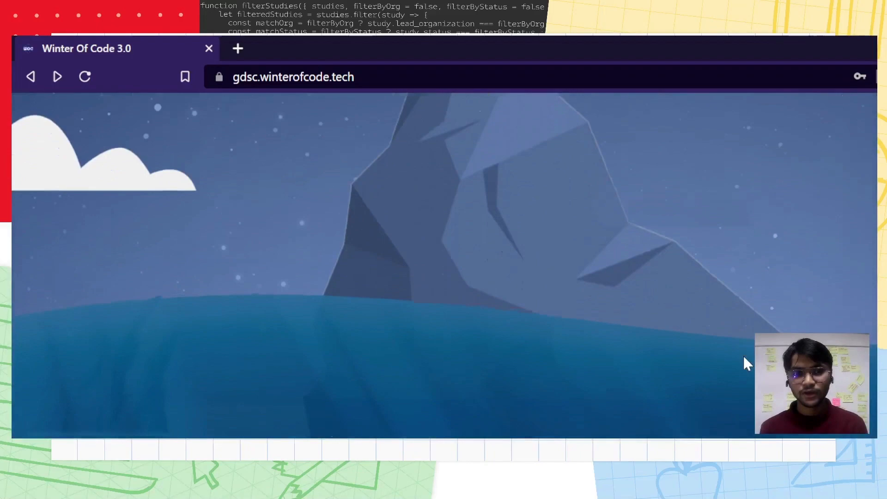
pyautogui.scroll(-3)
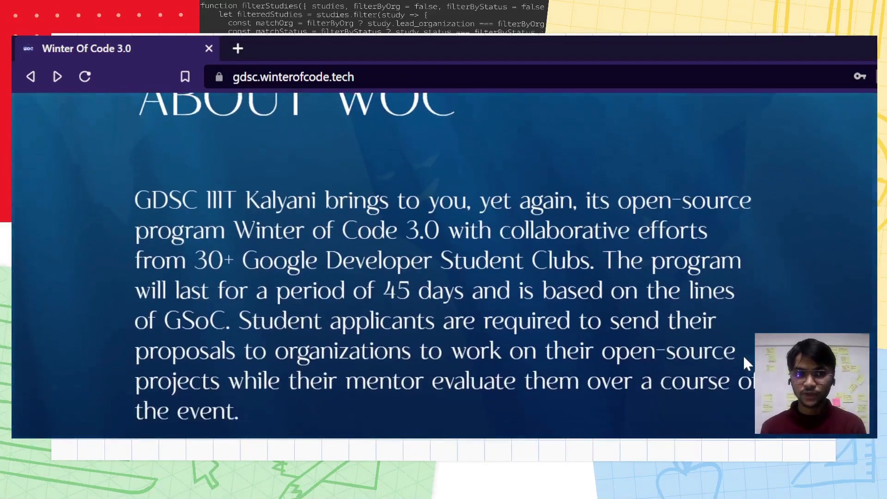
pyautogui.scroll(-3)
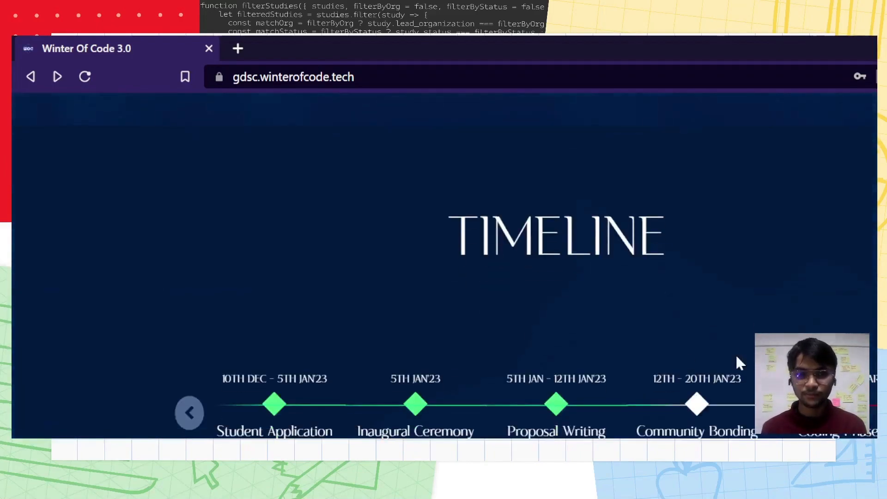
pyautogui.scroll(3)
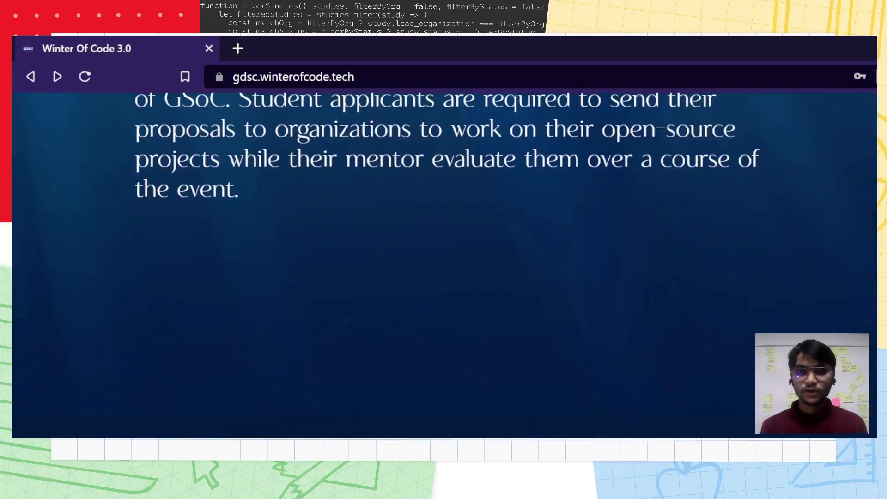
pyautogui.scroll(-3)
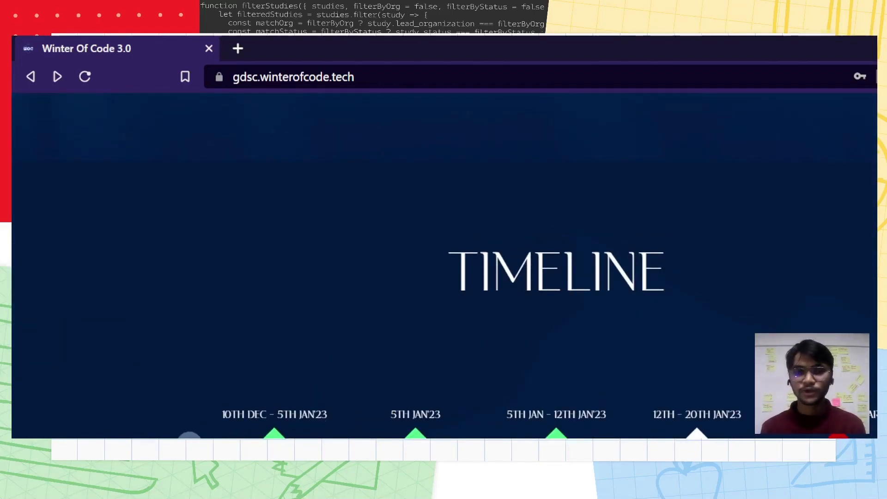
pyautogui.moveTo(299, 424)
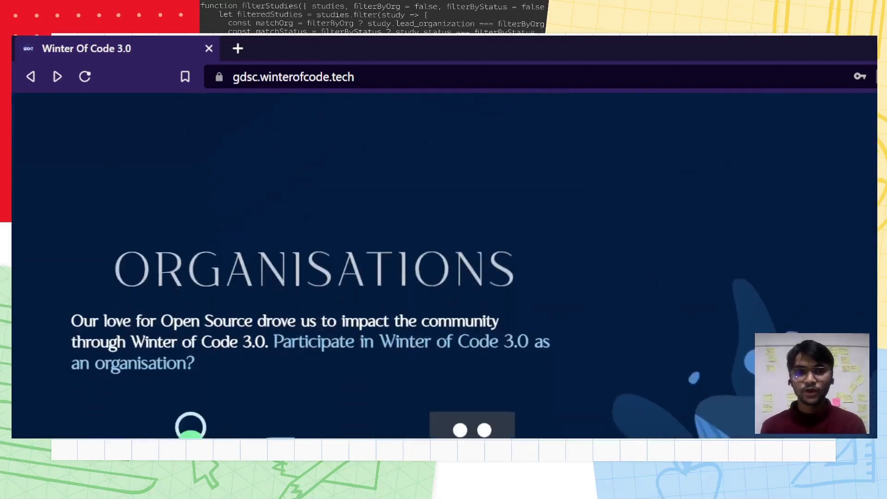
# - Scroll past the Organisations, Projects and Community Partners sections down to the FAQ
pyautogui.scroll(-3)
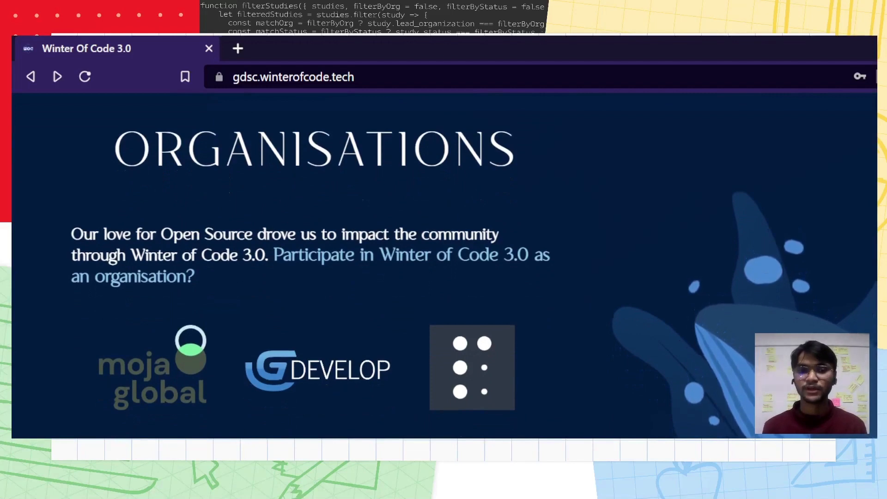
pyautogui.scroll(-3)
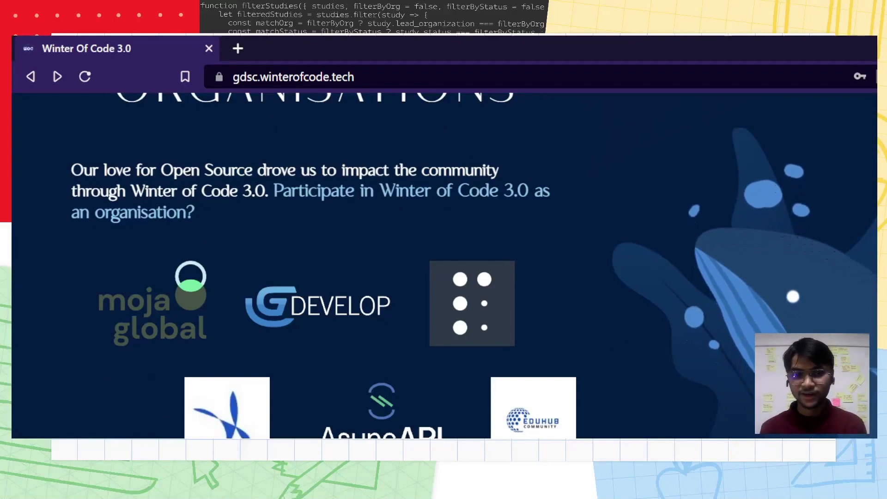
pyautogui.scroll(3)
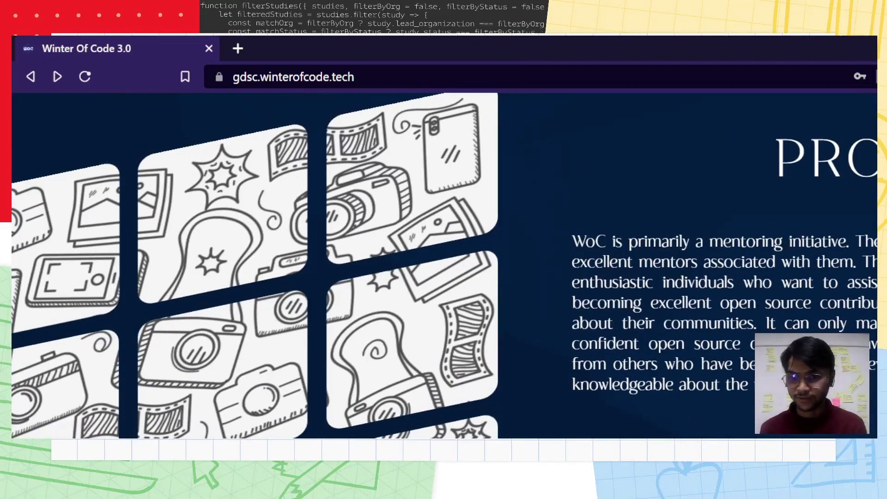
pyautogui.scroll(-3)
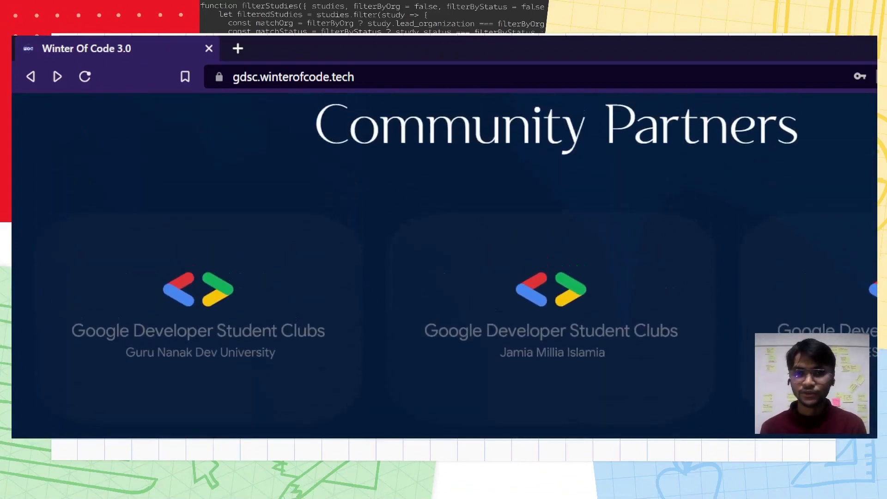
pyautogui.scroll(-3)
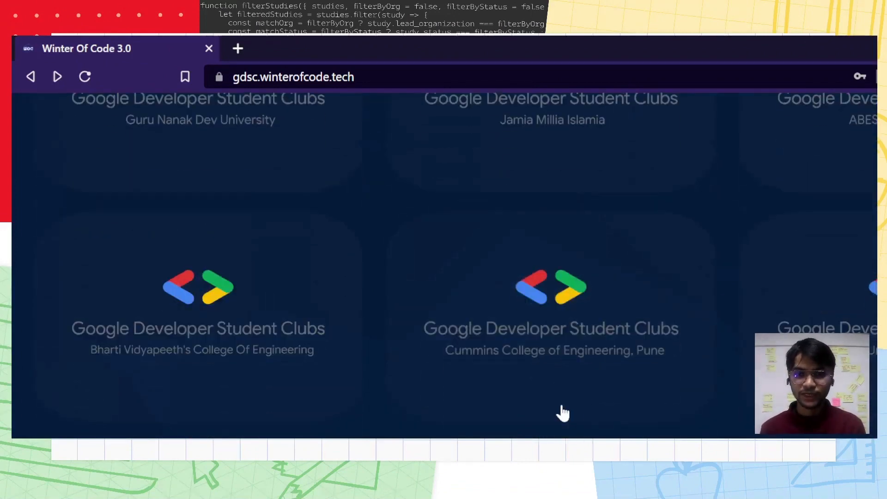
pyautogui.scroll(-3)
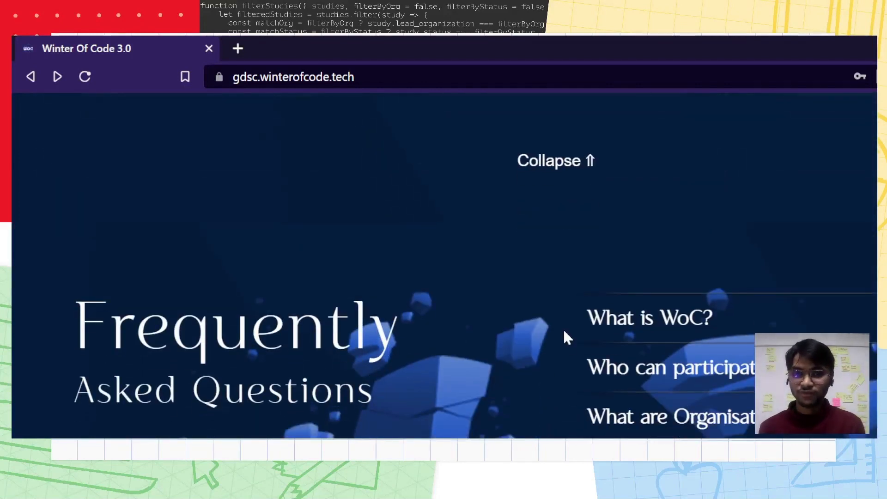
# - Expand the FAQ answers to 'What is WoC?', 'Who can participate?' and 'What are Organisations?'
pyautogui.scroll(-3)
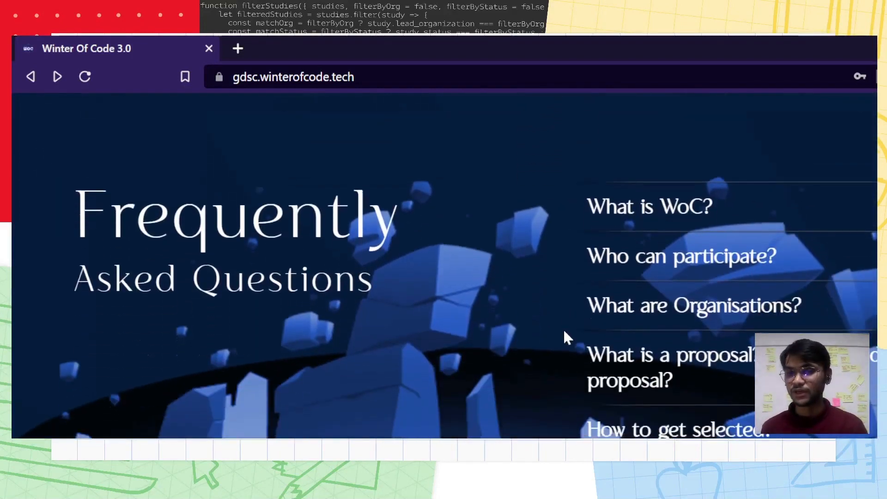
pyautogui.click(649, 206)
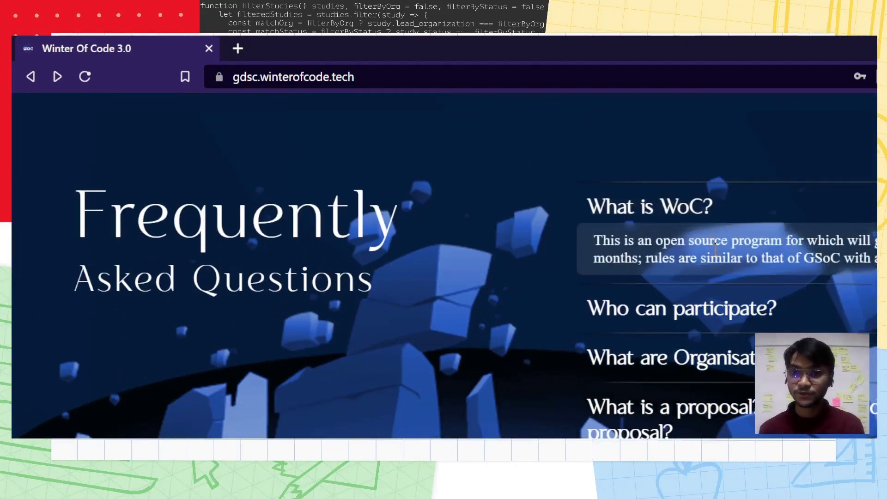
pyautogui.scroll(-3)
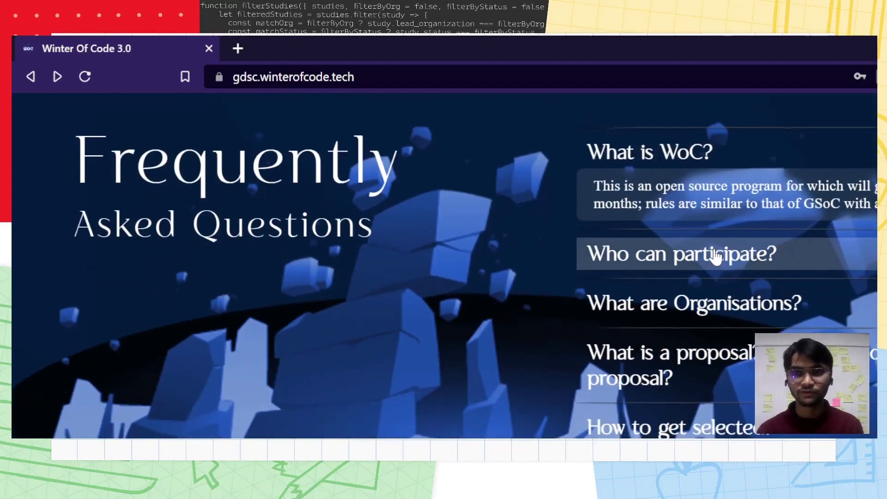
pyautogui.click(682, 253)
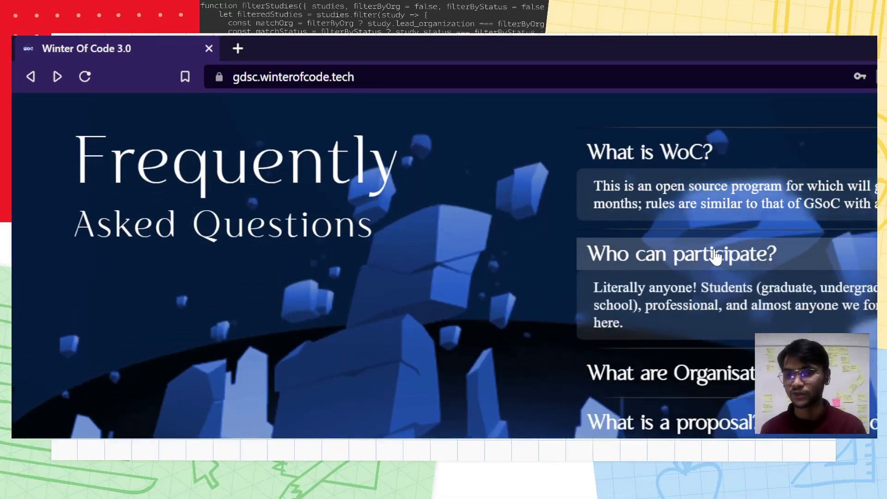
pyautogui.scroll(-3)
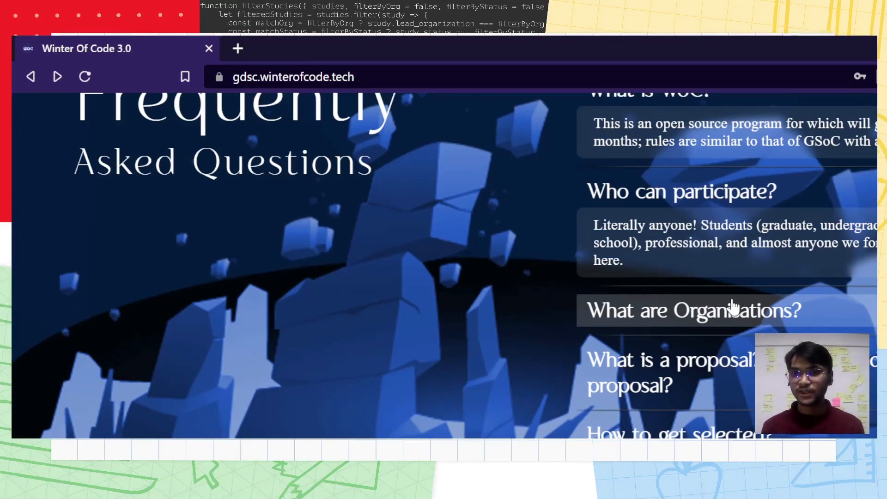
pyautogui.click(693, 311)
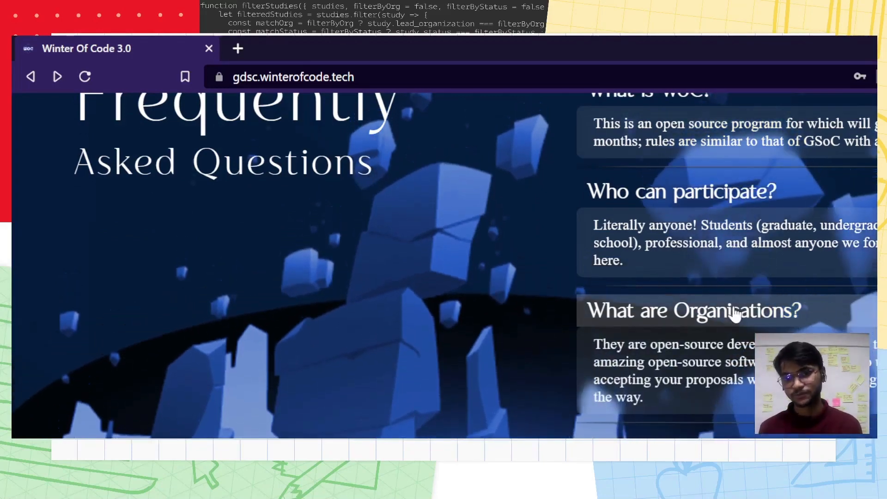
pyautogui.scroll(-3)
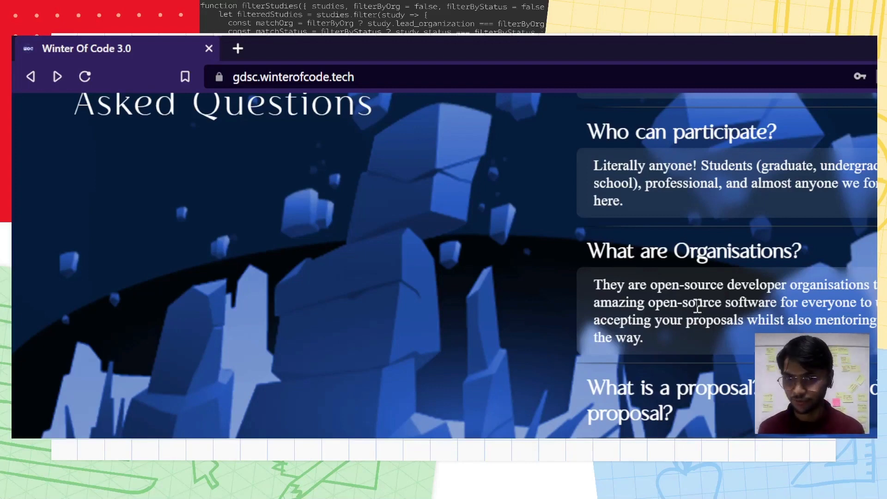
pyautogui.moveTo(719, 347)
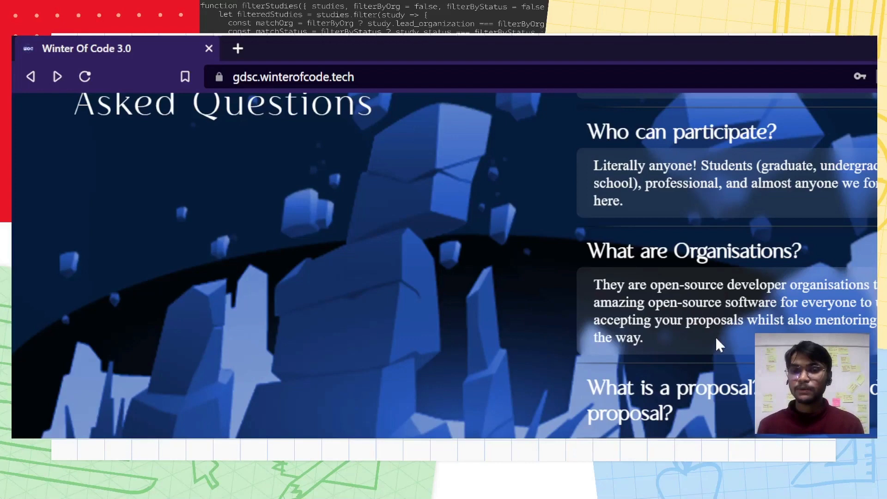
# - Scroll through the FAQ answers on 'How to get selected?' and prize eligibility
pyautogui.scroll(-3)
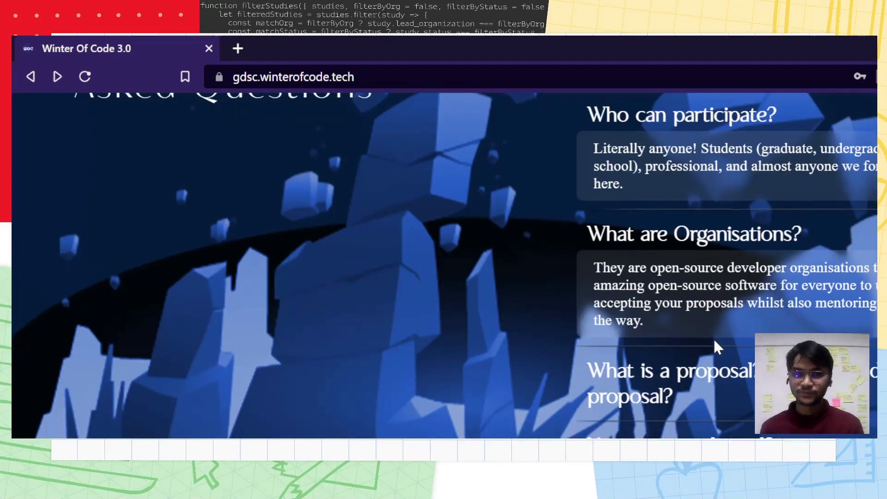
pyautogui.scroll(-3)
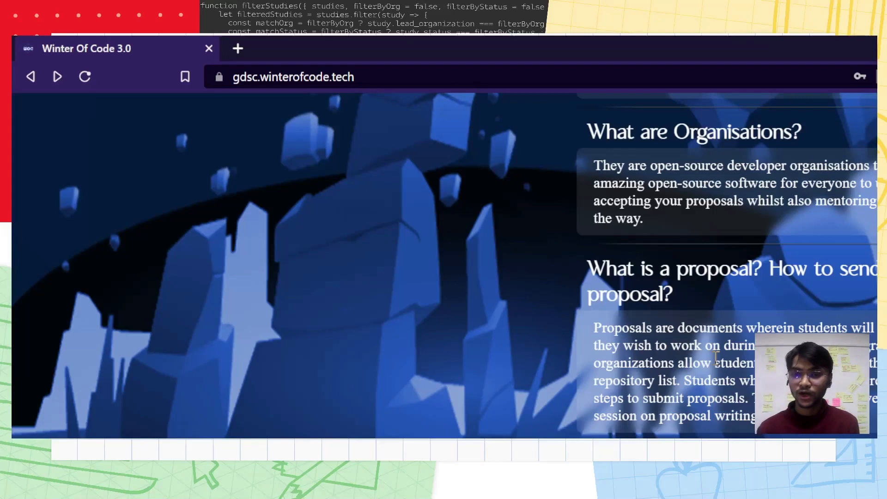
pyautogui.scroll(-3)
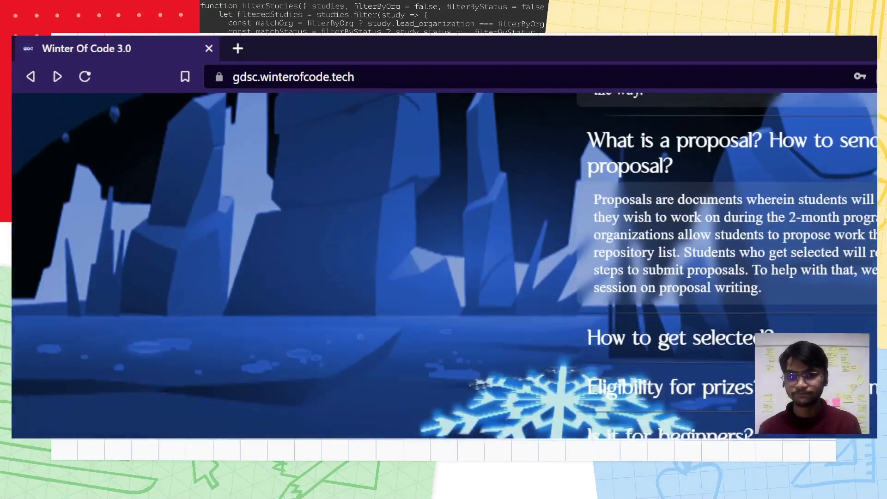
pyautogui.scroll(-3)
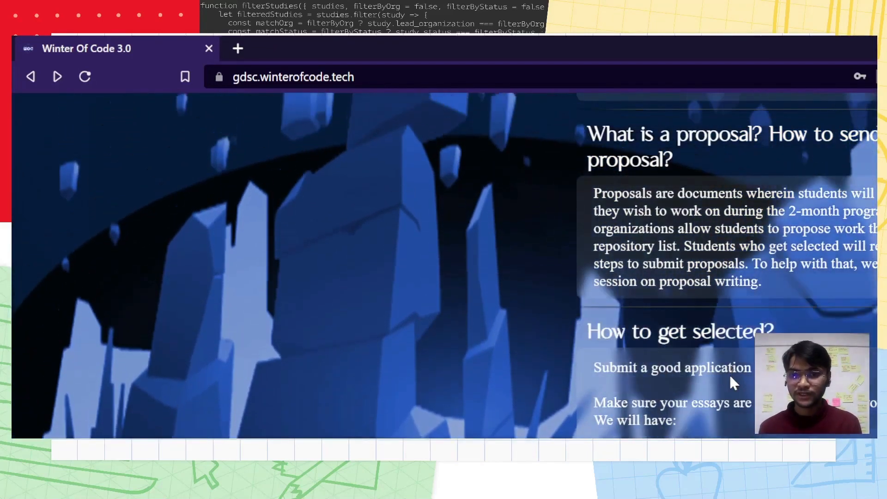
pyautogui.scroll(-3)
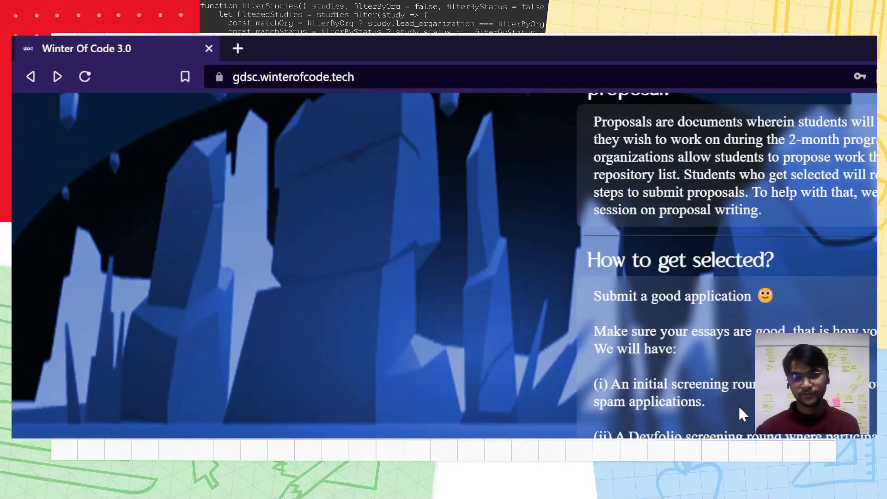
pyautogui.moveTo(749, 425)
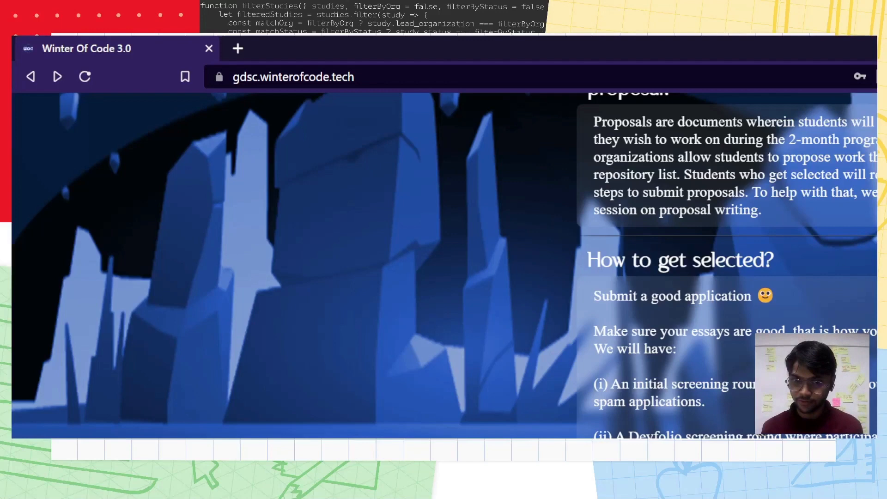
# - Continue past 'Is it for beginners?' to the infotainment session video link and footer
pyautogui.scroll(-3)
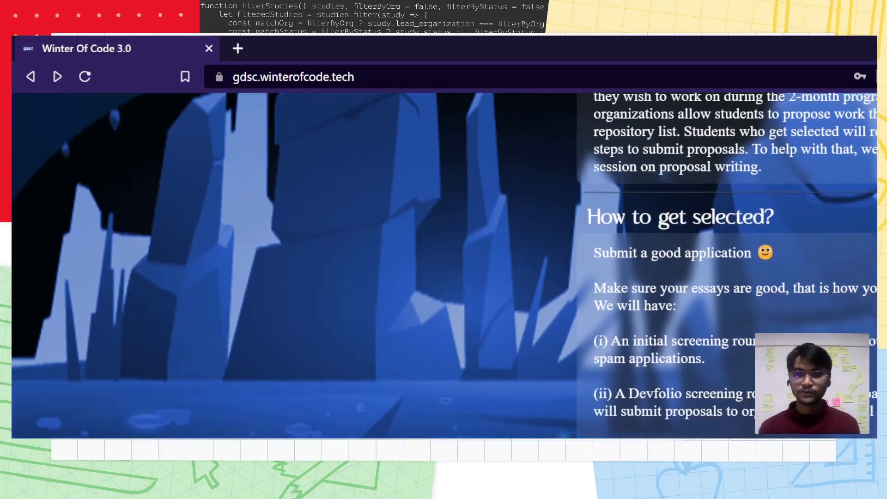
pyautogui.scroll(-3)
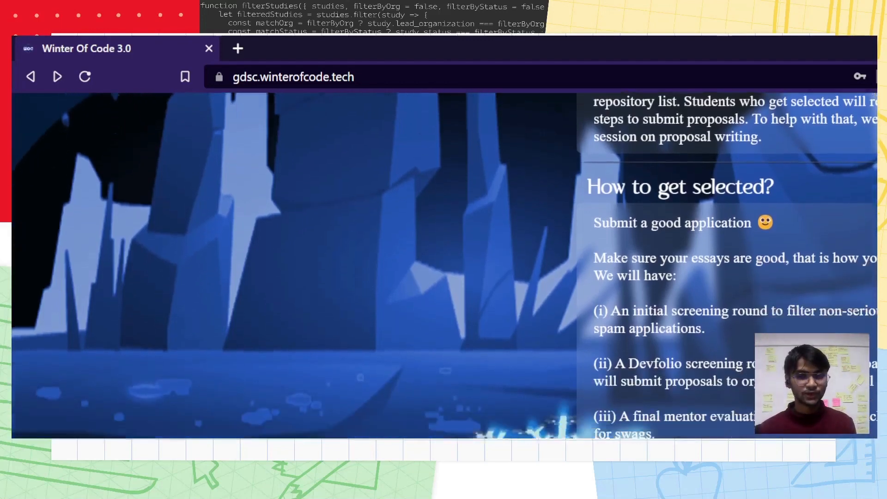
pyautogui.scroll(-3)
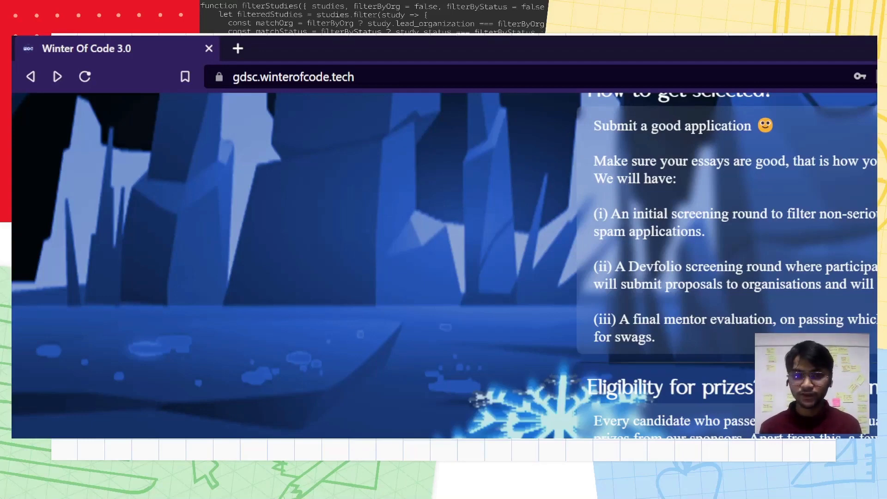
pyautogui.scroll(-3)
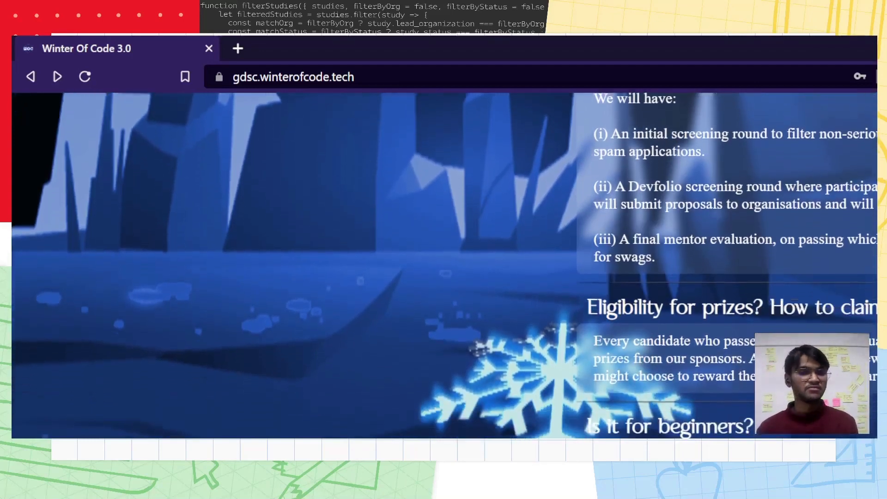
pyautogui.scroll(-3)
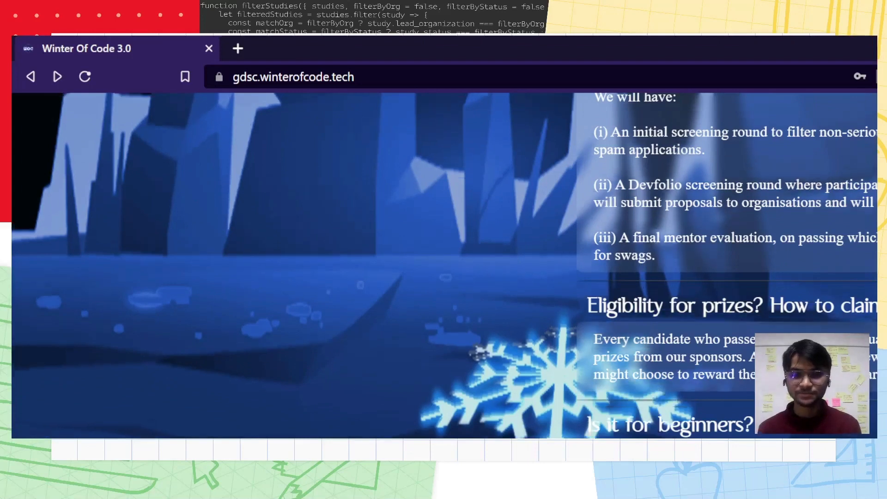
pyautogui.scroll(-3)
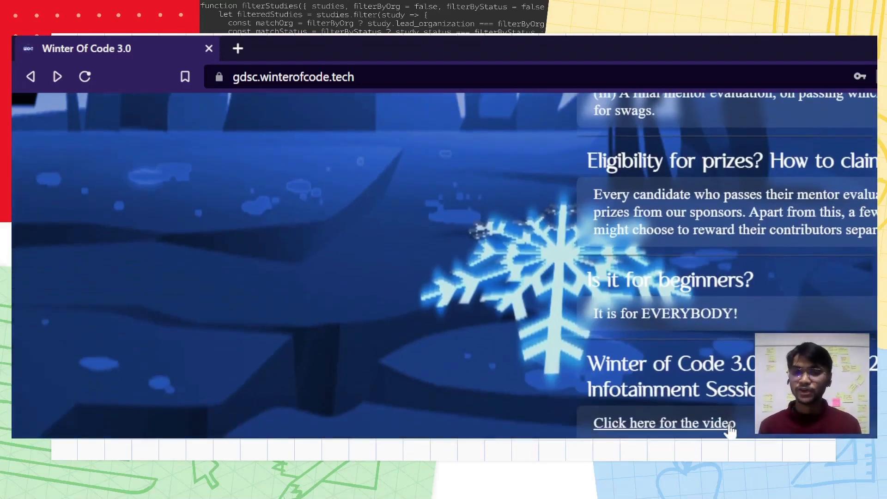
pyautogui.scroll(-3)
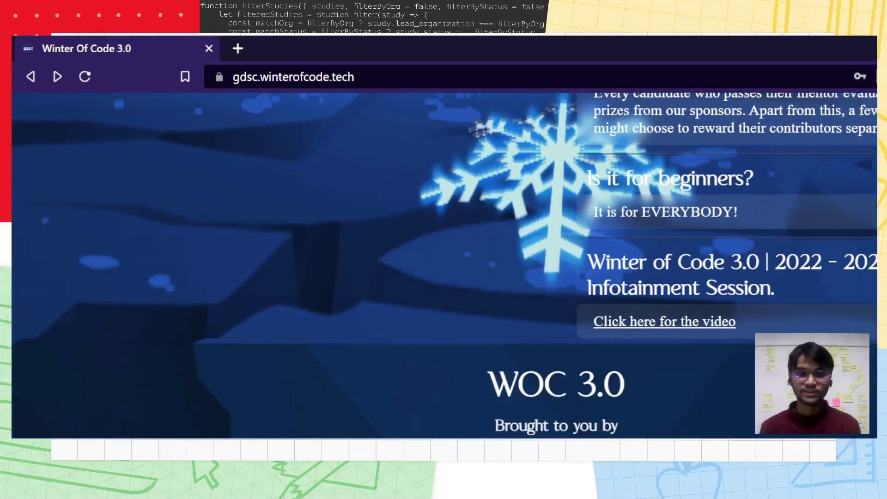
# - Scroll back up through Organisations and Timeline to the homepage hero and navigation bar
pyautogui.scroll(-3)
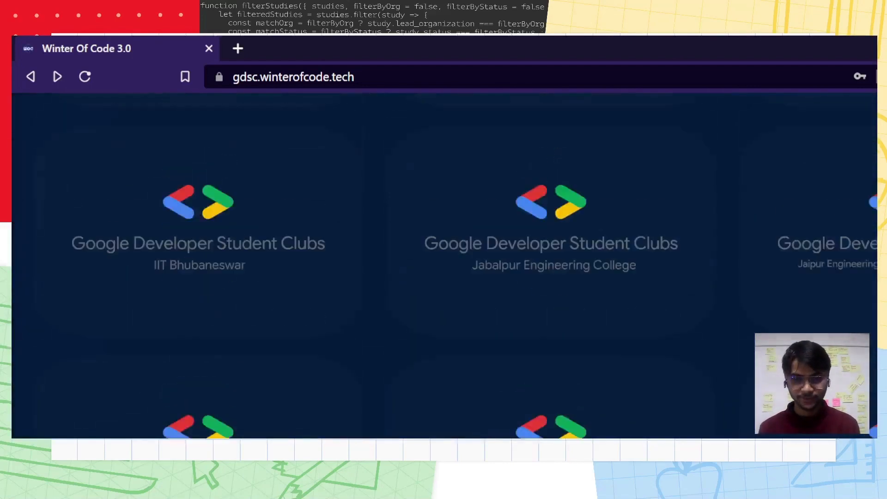
pyautogui.scroll(3)
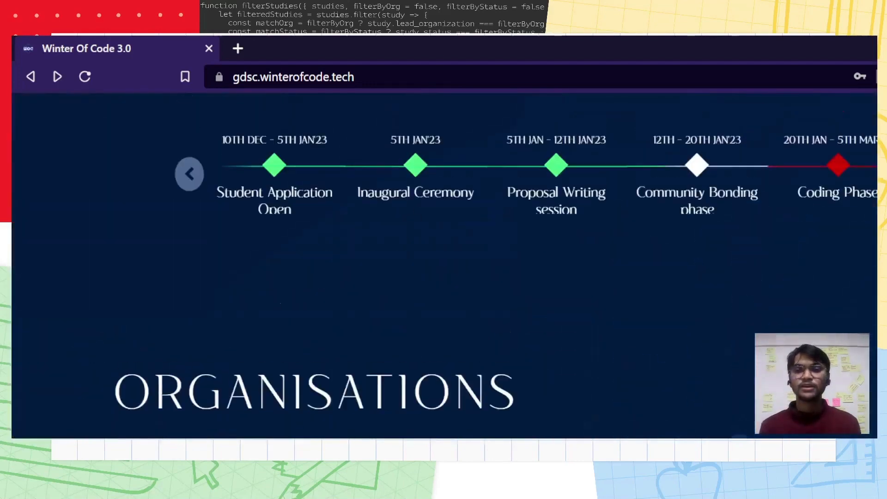
pyautogui.scroll(3)
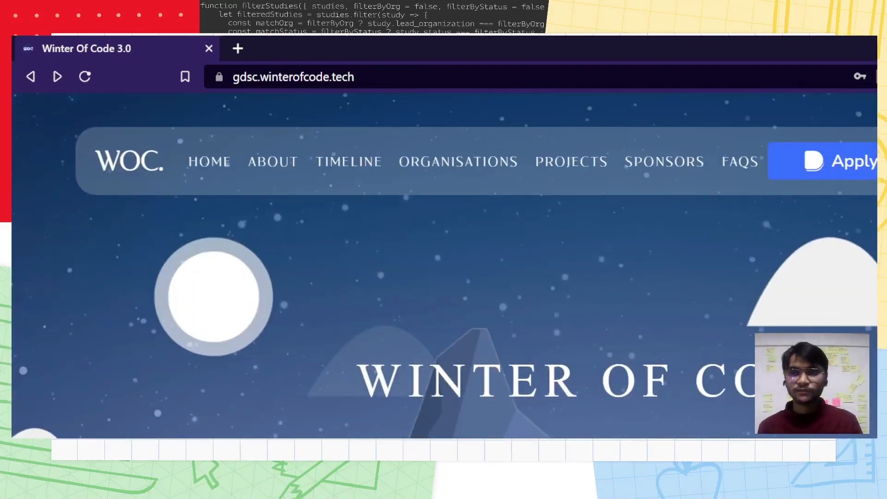
# - Apply to Winter of Code 3.0 and log into Devfolio as 'iluvatarEru'
pyautogui.click(849, 161)
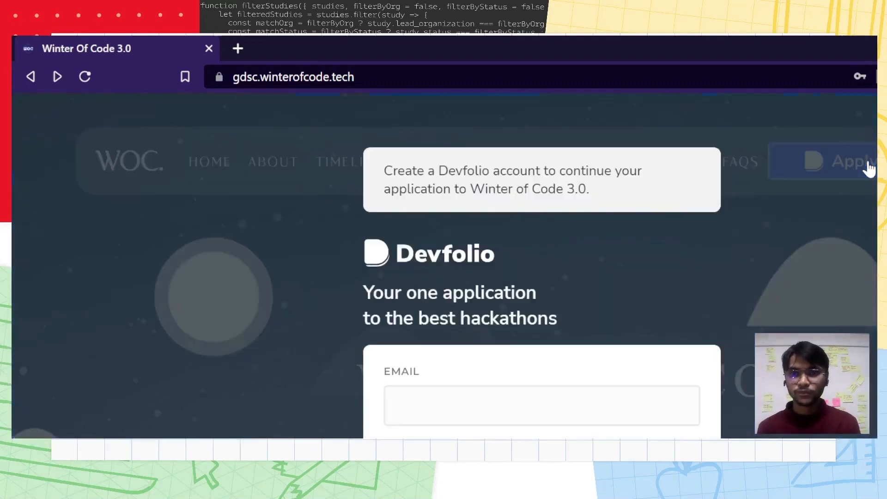
pyautogui.scroll(-3)
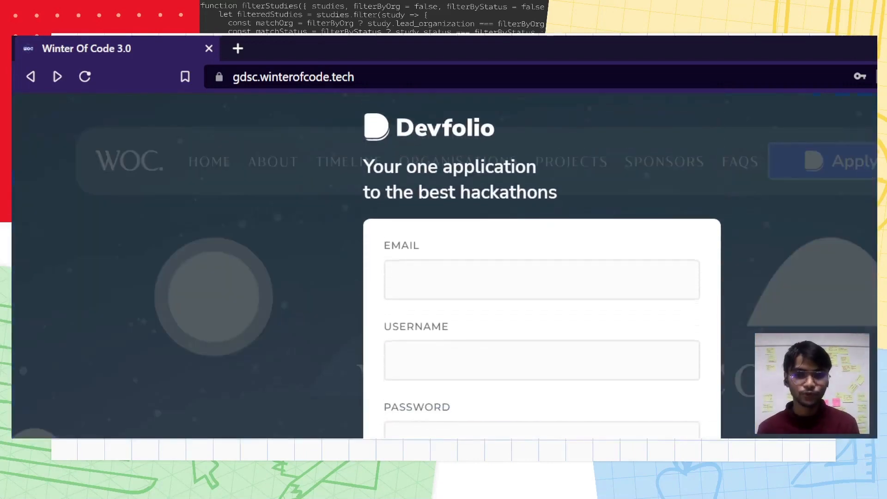
pyautogui.scroll(-3)
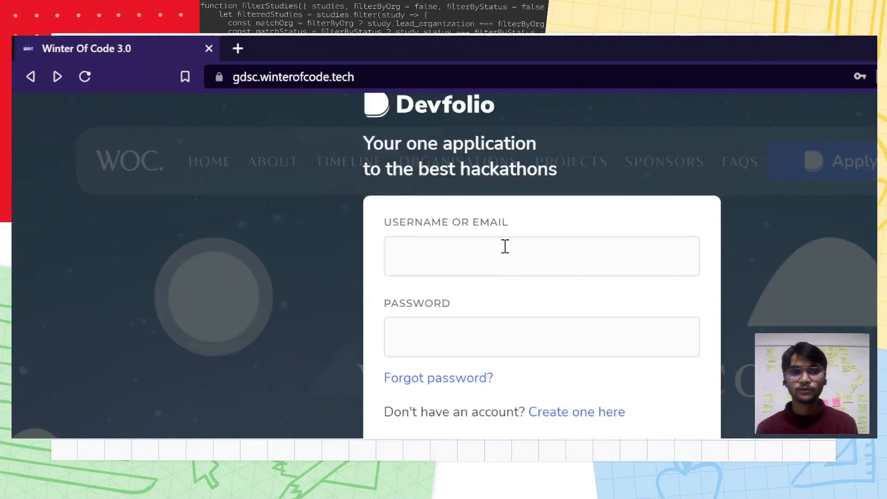
pyautogui.write('iluvatarEru')
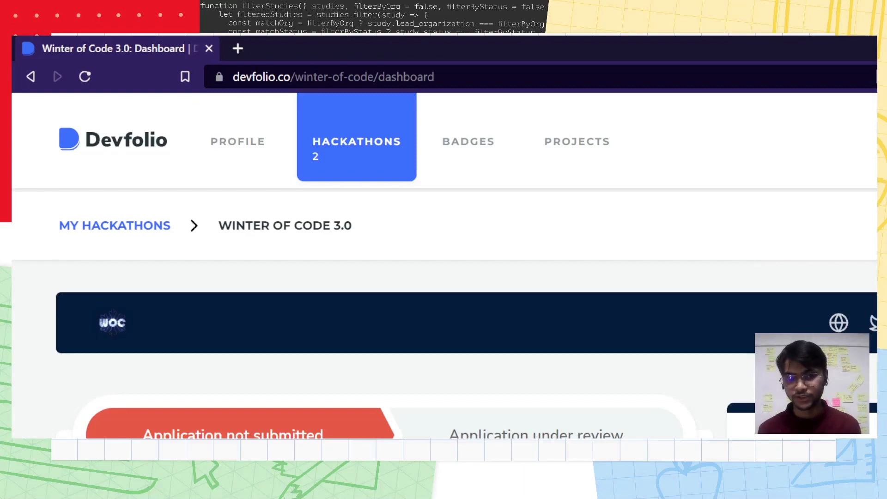
# - Scroll to the unanswered tech stack and 'why join WOC 3.0' questions with Write/Preview boxes
pyautogui.scroll(-3)
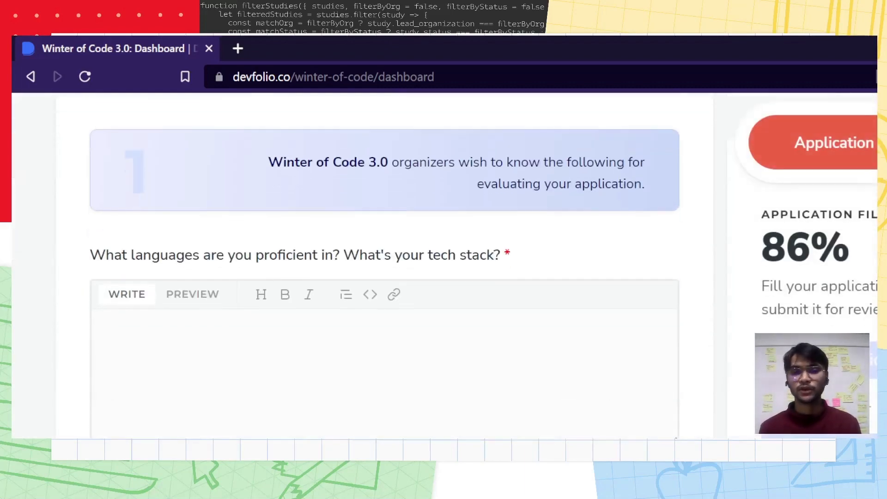
pyautogui.scroll(-3)
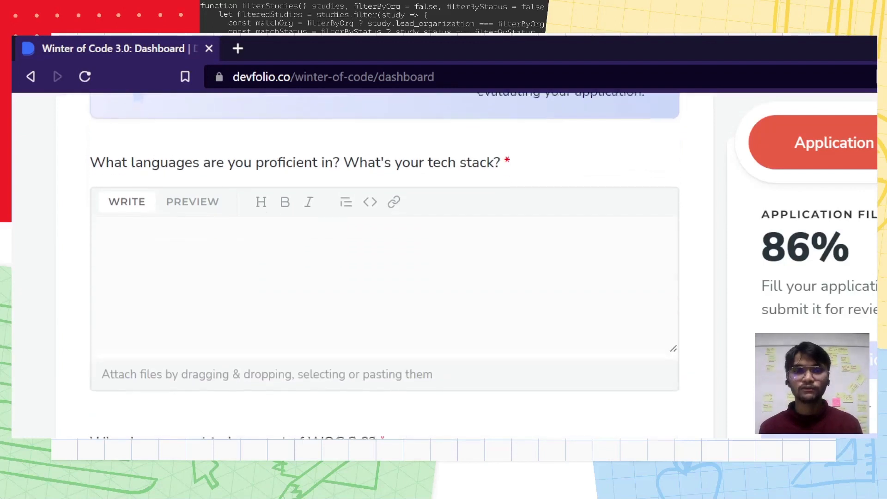
pyautogui.scroll(-3)
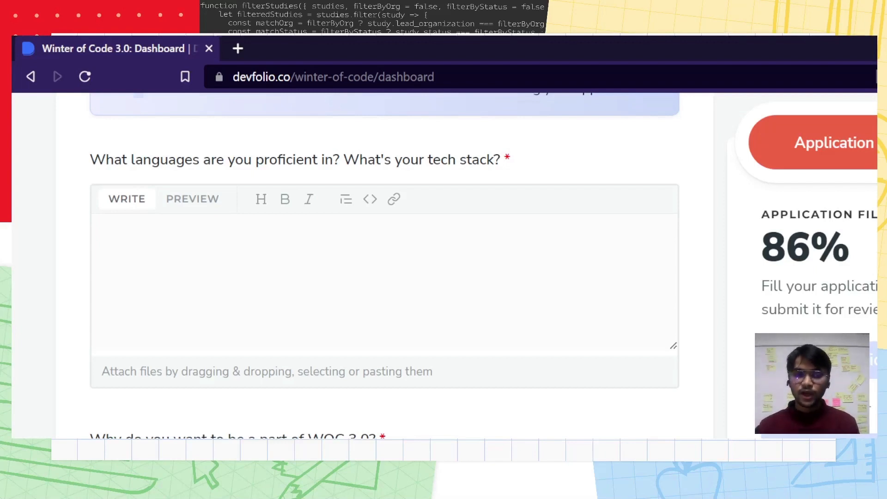
pyautogui.scroll(-3)
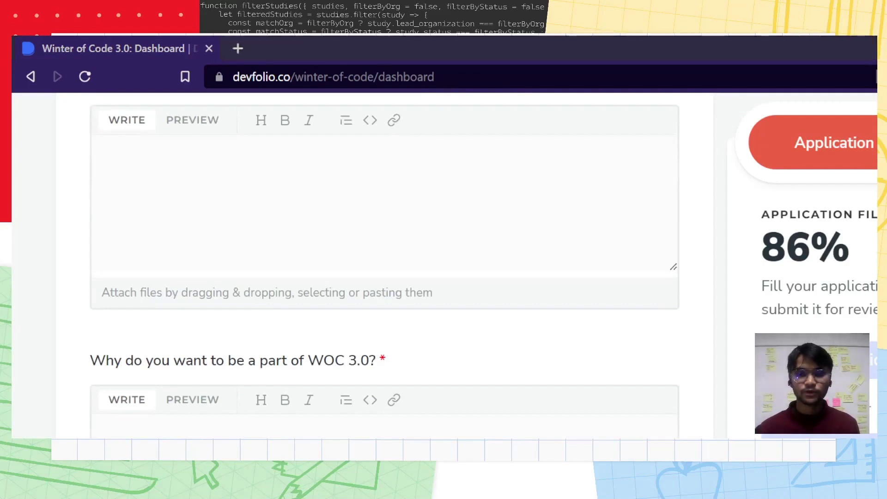
pyautogui.scroll(3)
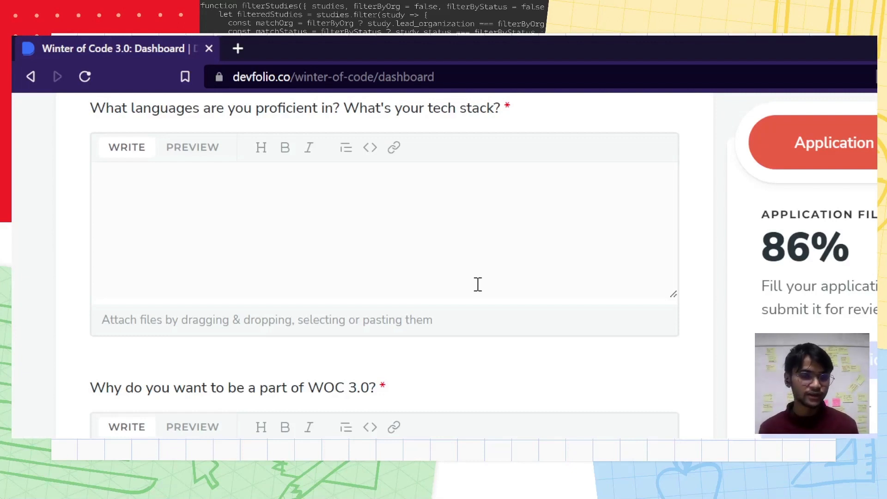
pyautogui.moveTo(491, 360)
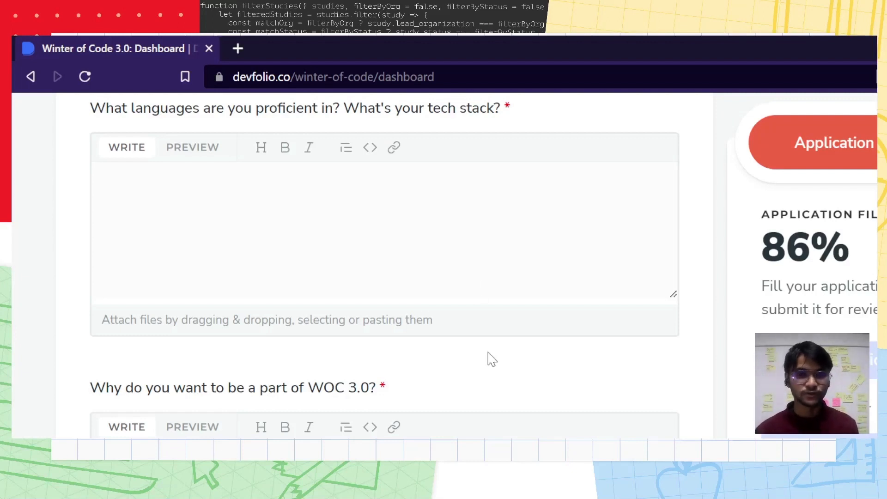
pyautogui.scroll(-3)
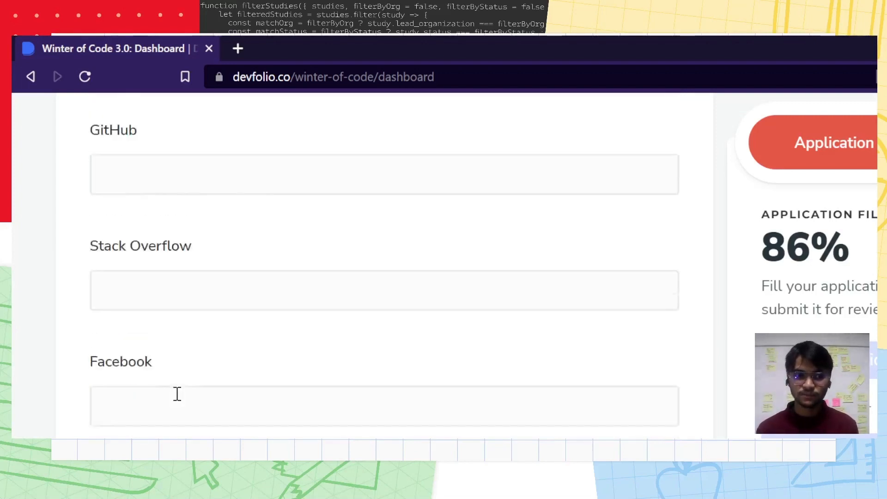
# - Scroll through the empty GitHub to Twitter profile fields, then back to the 86% status banner
pyautogui.scroll(3)
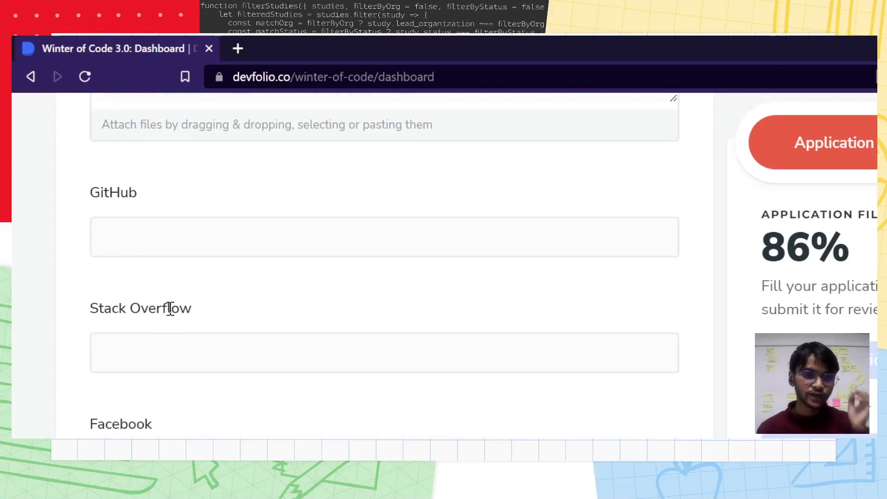
pyautogui.scroll(-3)
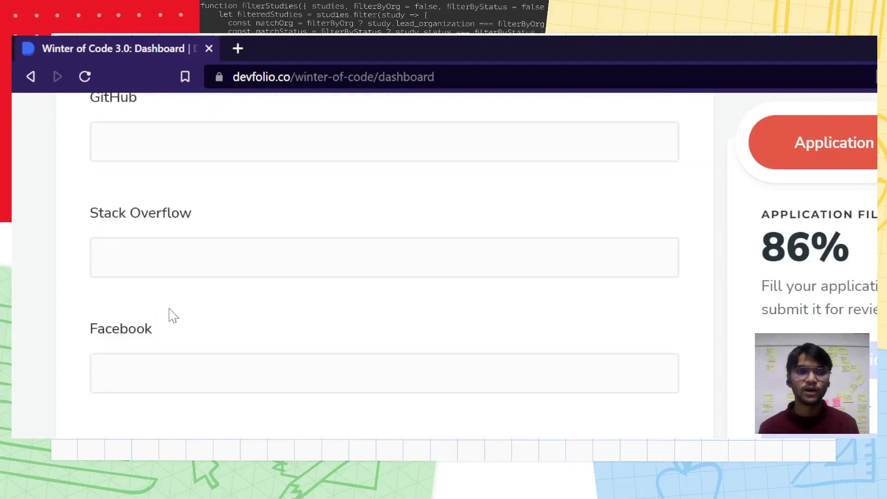
pyautogui.scroll(-3)
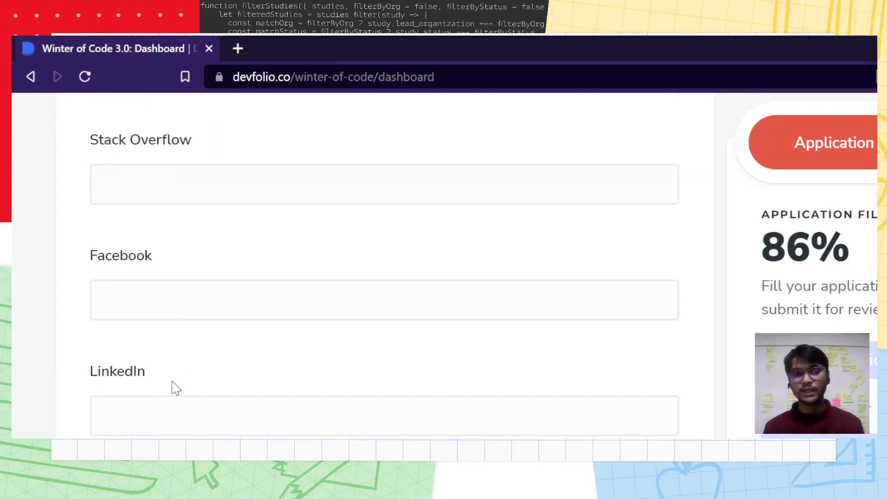
pyautogui.scroll(3)
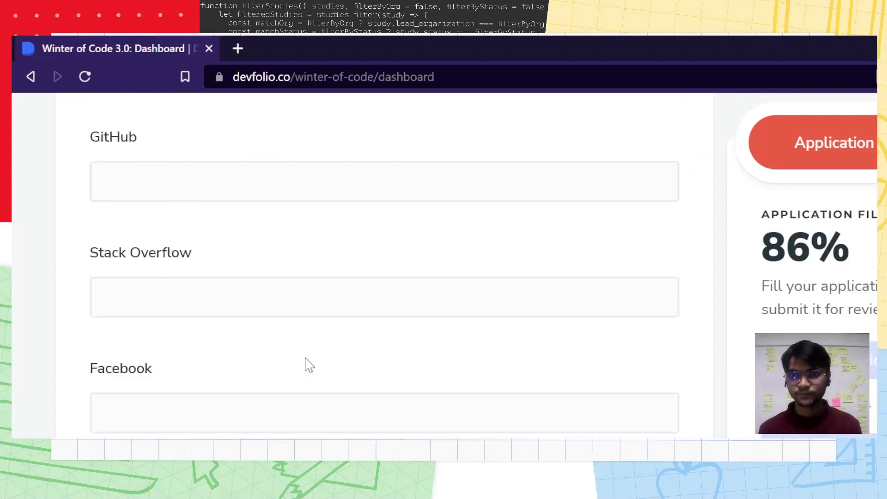
pyautogui.scroll(3)
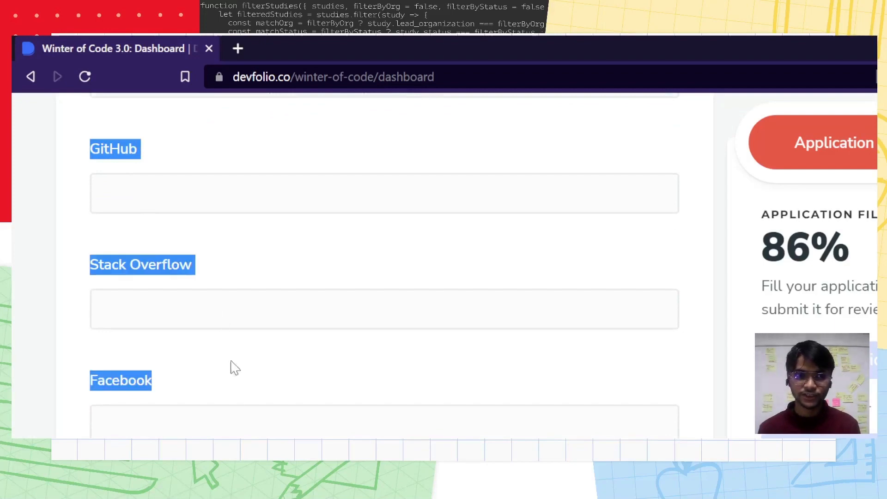
pyautogui.scroll(-3)
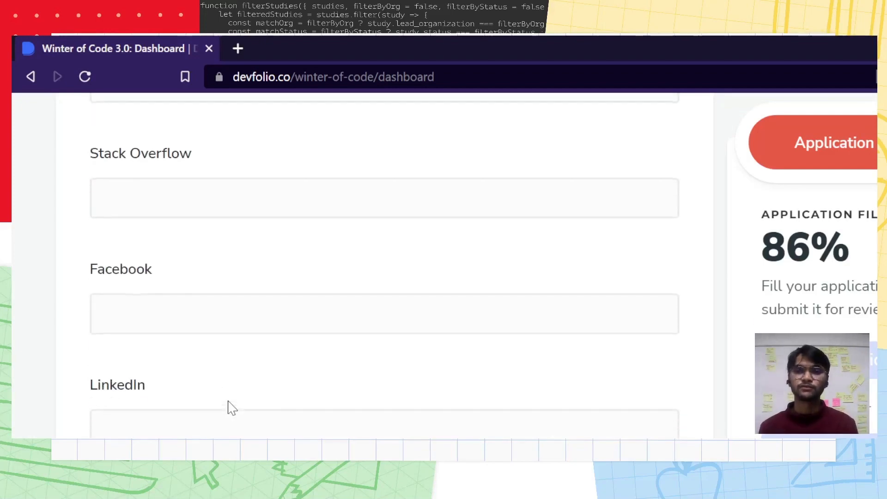
pyautogui.scroll(-3)
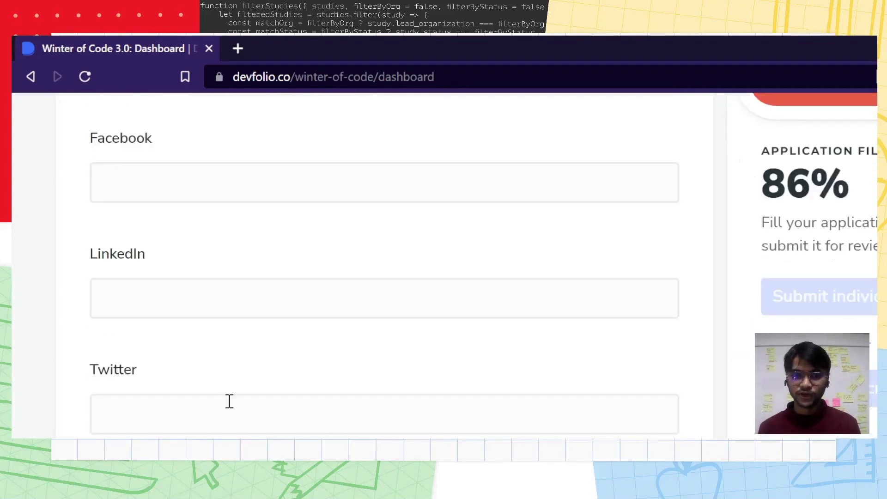
pyautogui.scroll(3)
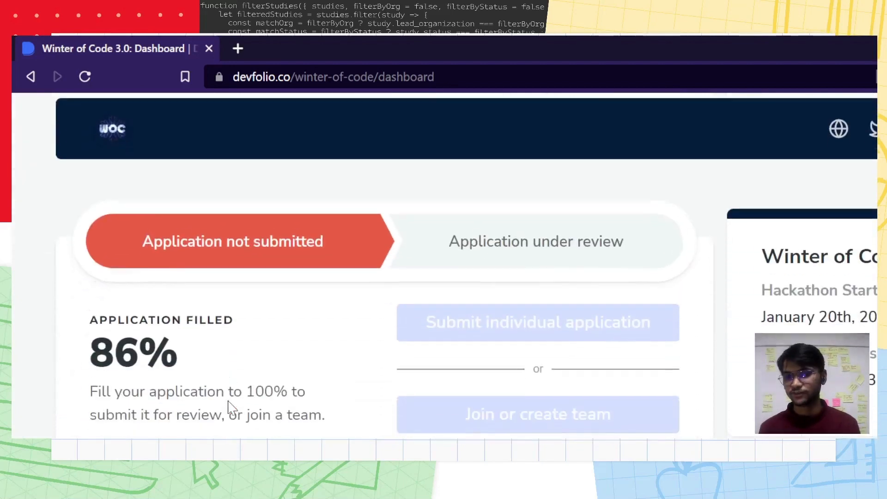
pyautogui.scroll(3)
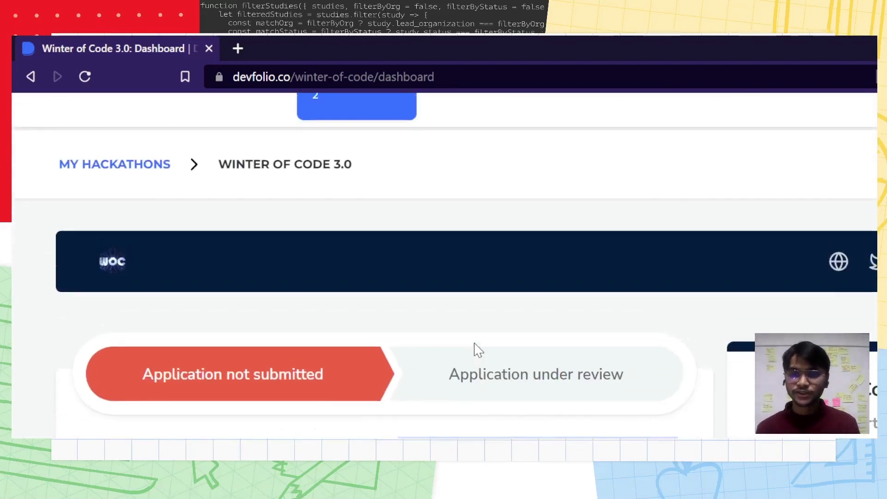